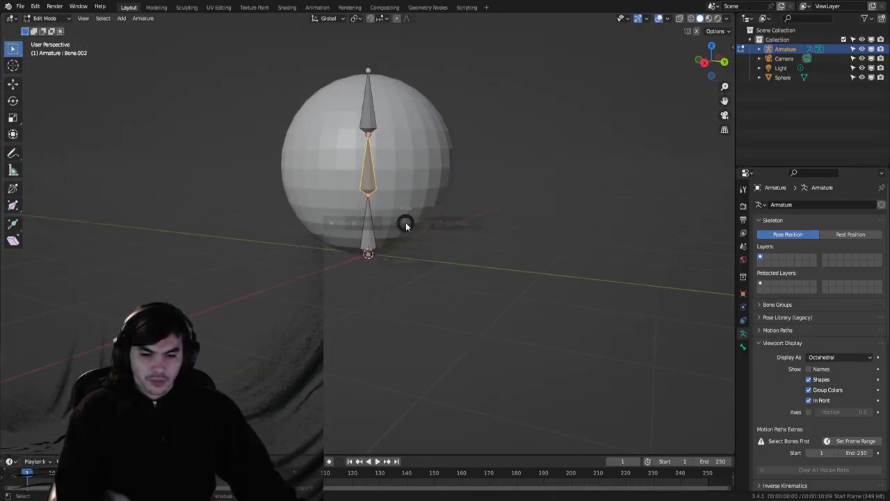
Step: Select the Sphere and open the mode dropdown to reach Weight Paint
{"action": "left_click", "coordinate": [52, 18]}
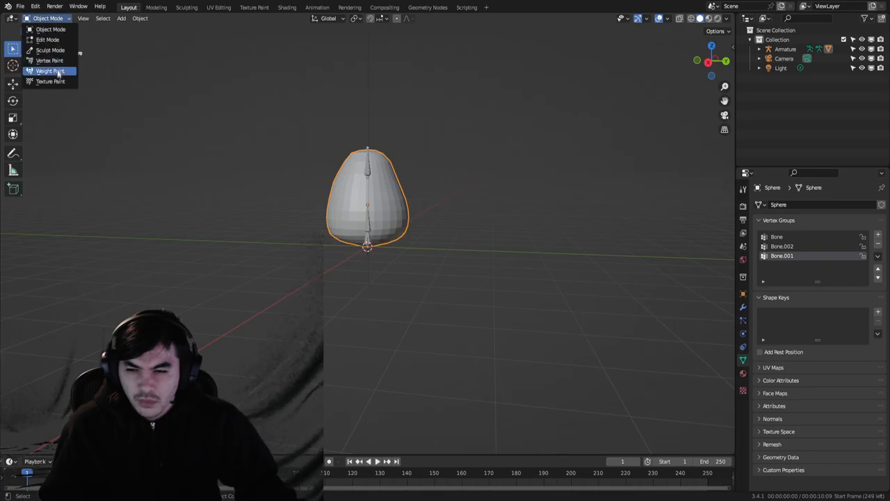